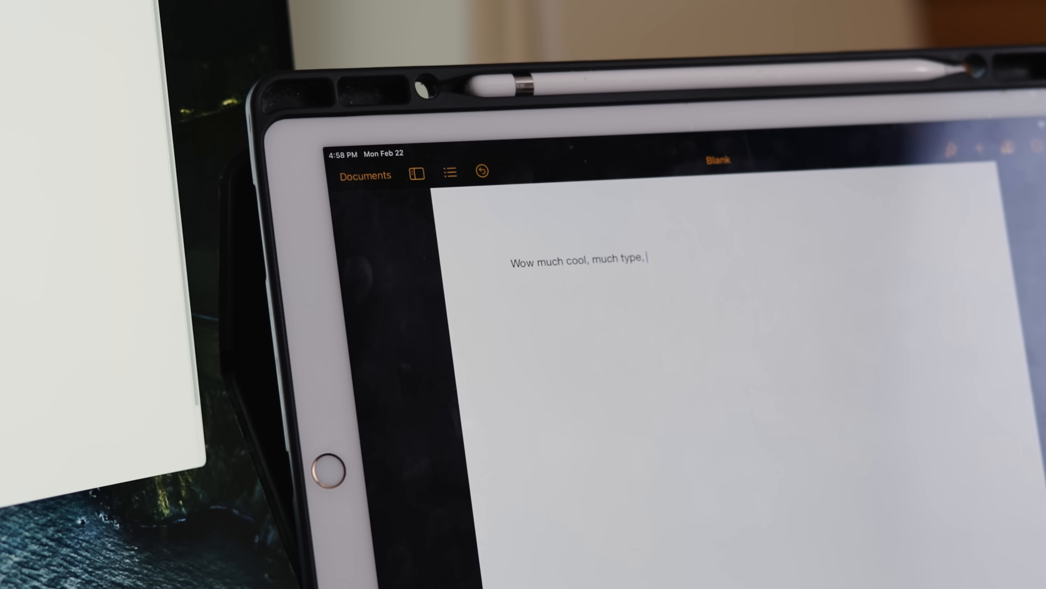
Show the Wireless Mouse MX Master 2S Point & Scroll settings with SmartShift enabled.
type("idk ev")
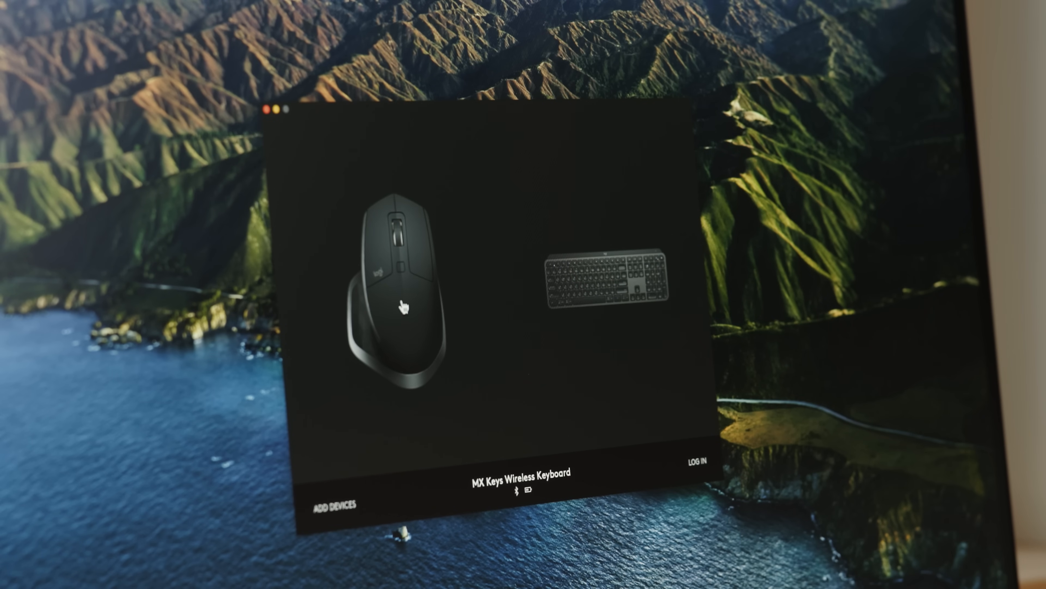
left_click(401, 287)
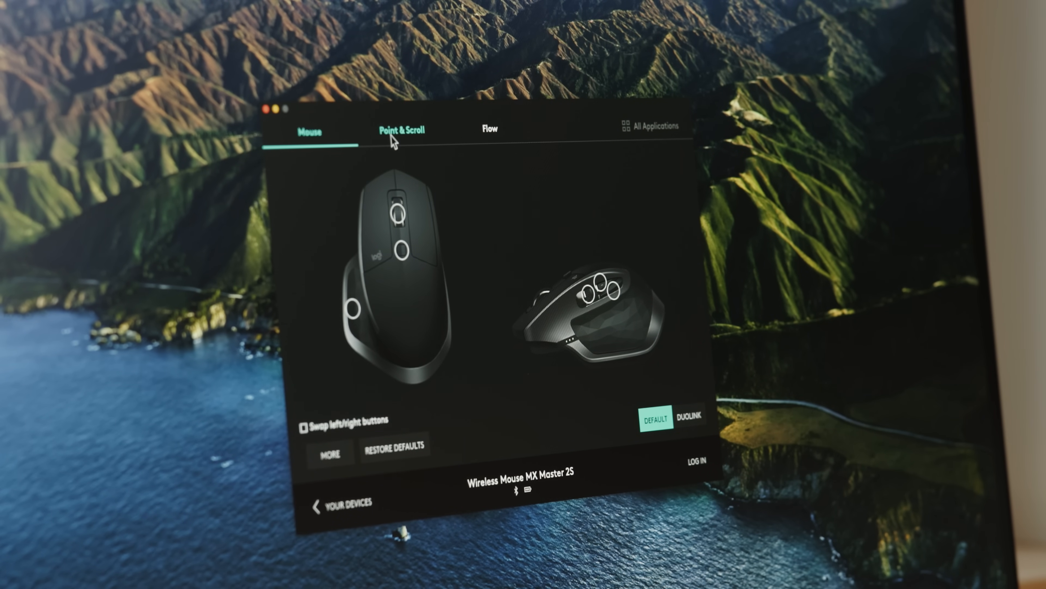
left_click(401, 129)
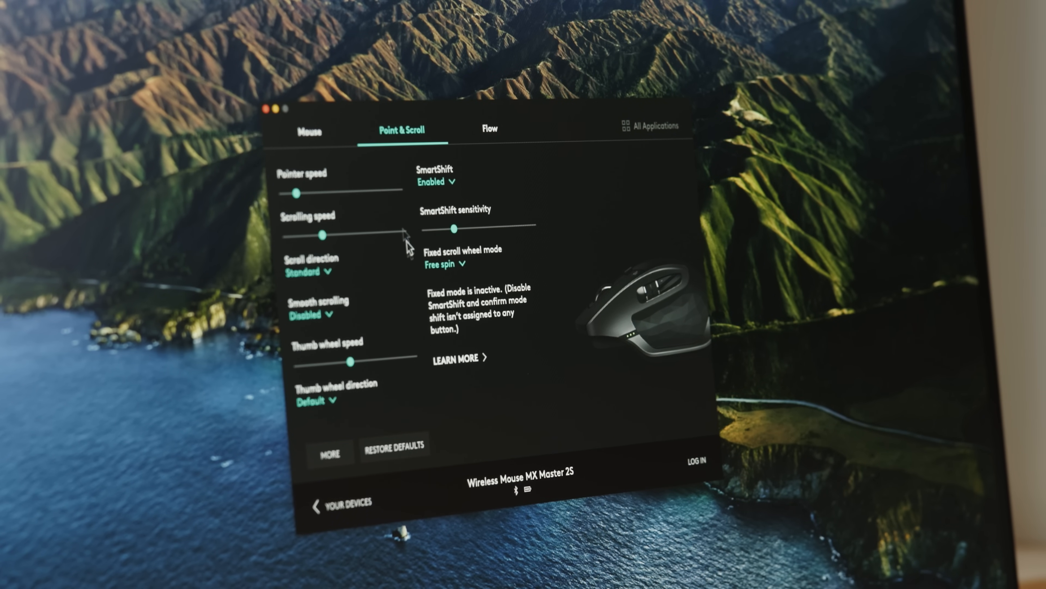